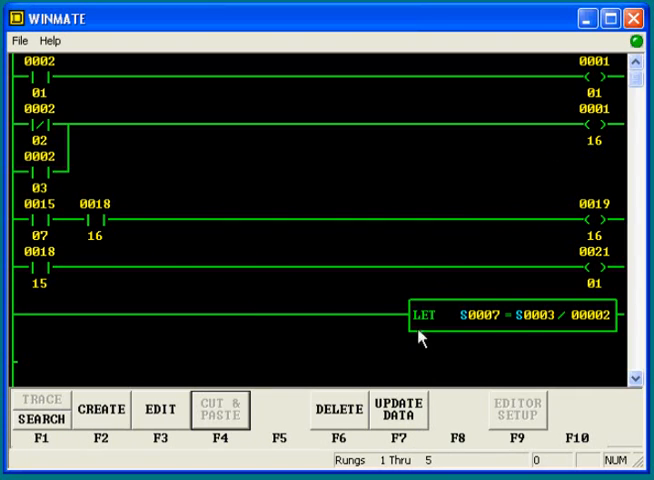
Review the WINMATE ladder rungs including the S0003 / 00002 into S0007 division
{"action": "left_click", "coordinate": [398, 408]}
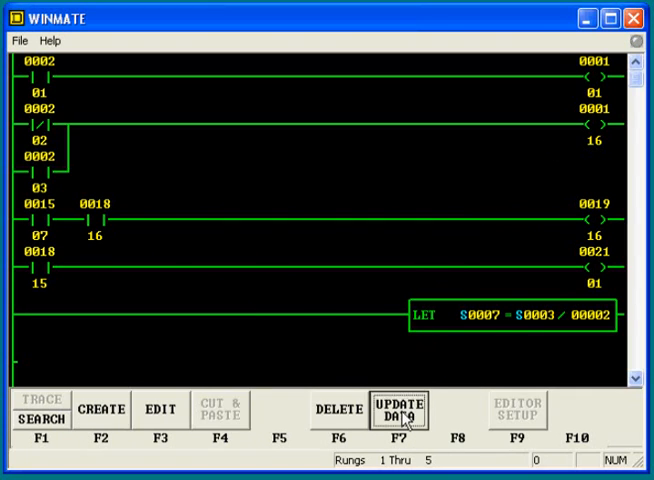
{"action": "left_click", "coordinate": [400, 408]}
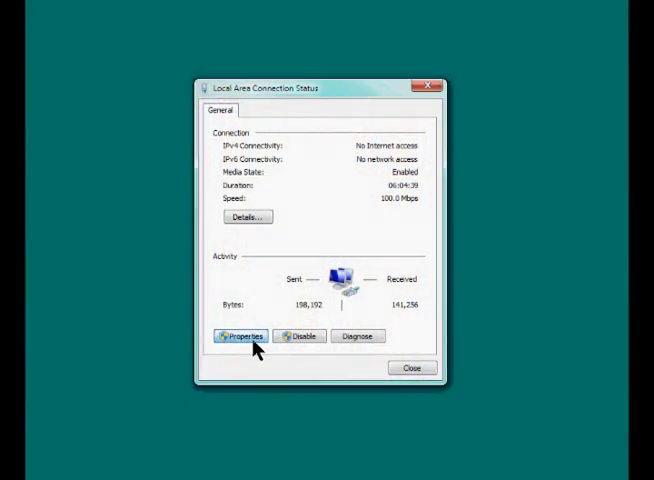
Add a second IPv4 address 10.10.10.11 with mask 255.0.0.0 to the local area connection
{"action": "left_click", "coordinate": [240, 336]}
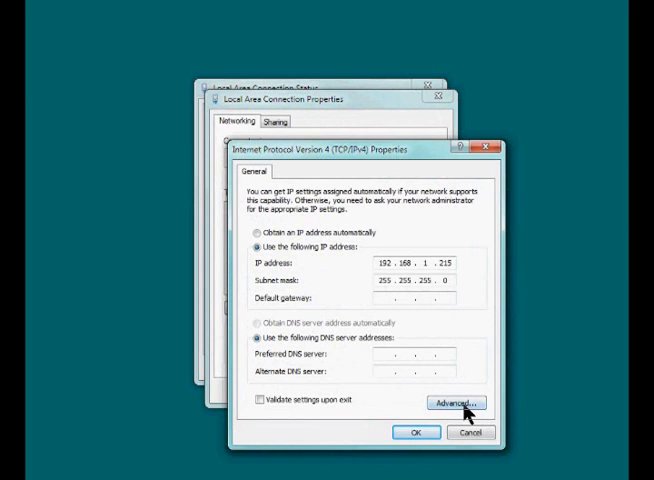
{"action": "left_click", "coordinate": [452, 404]}
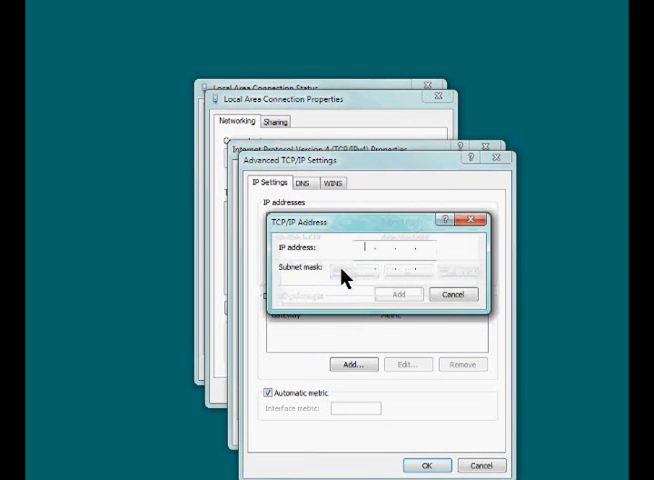
{"action": "type", "text": "10.10"}
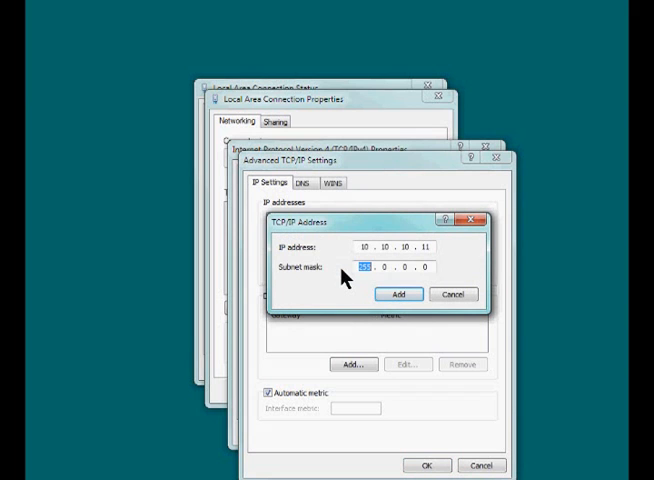
{"action": "left_click", "coordinate": [396, 292]}
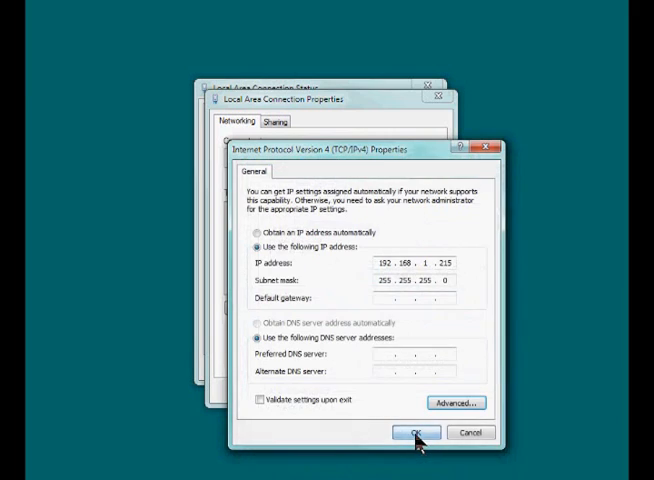
{"action": "left_click", "coordinate": [414, 432]}
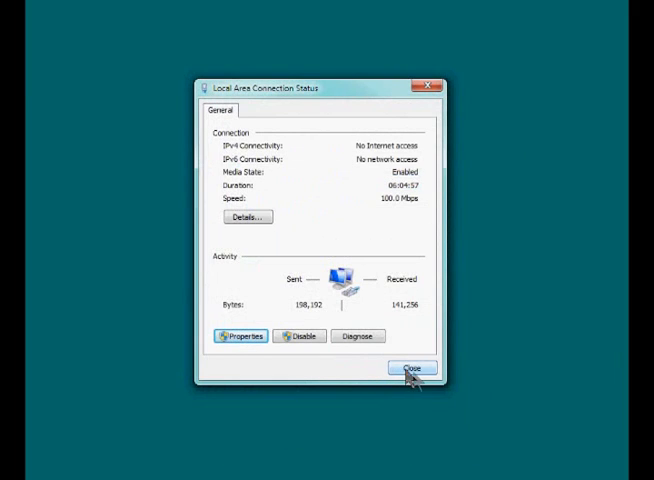
Browse to the SERI module at 10.10.10.10 and reach its Configuration page
{"action": "left_click", "coordinate": [412, 368]}
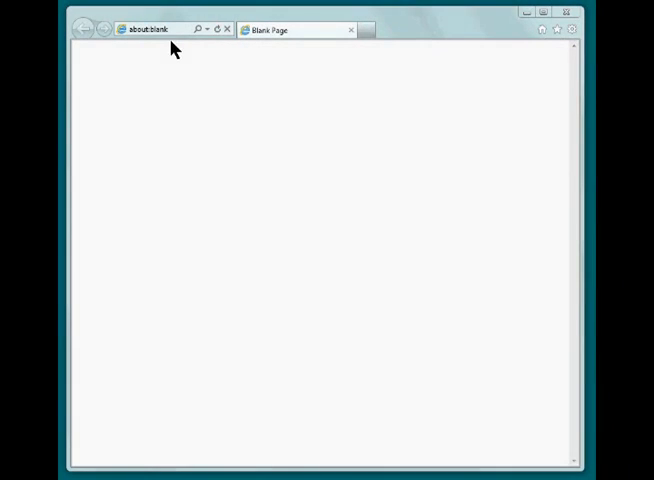
{"action": "left_click", "coordinate": [150, 28]}
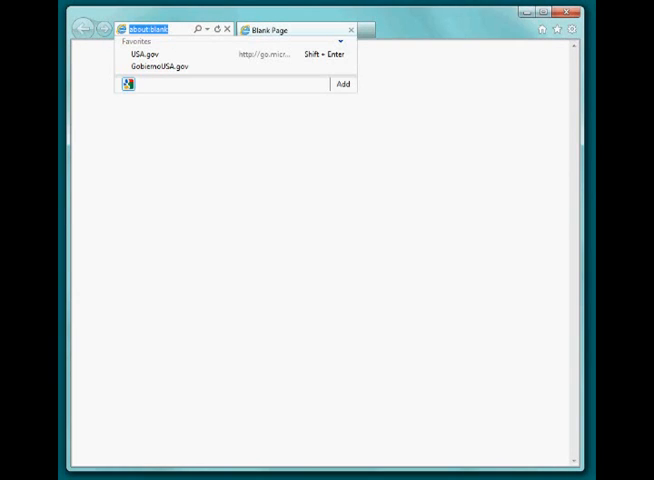
{"action": "type", "text": "10.10.1"}
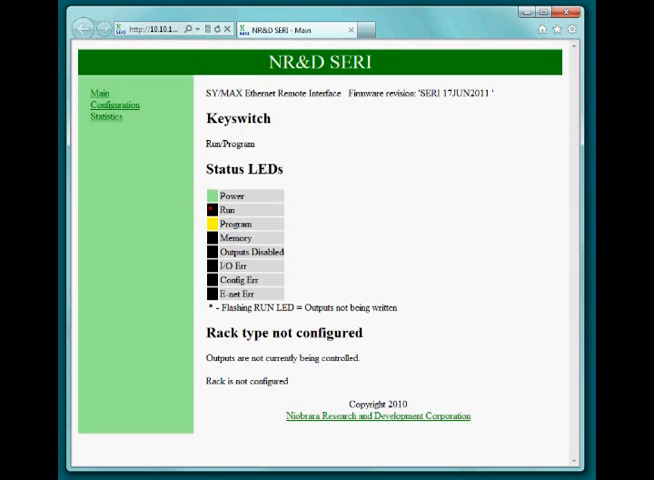
{"action": "mouse_move", "coordinate": [114, 104]}
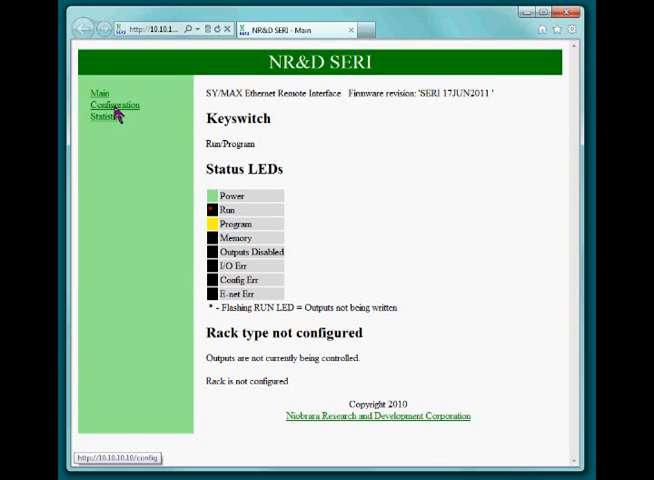
{"action": "left_click", "coordinate": [112, 104]}
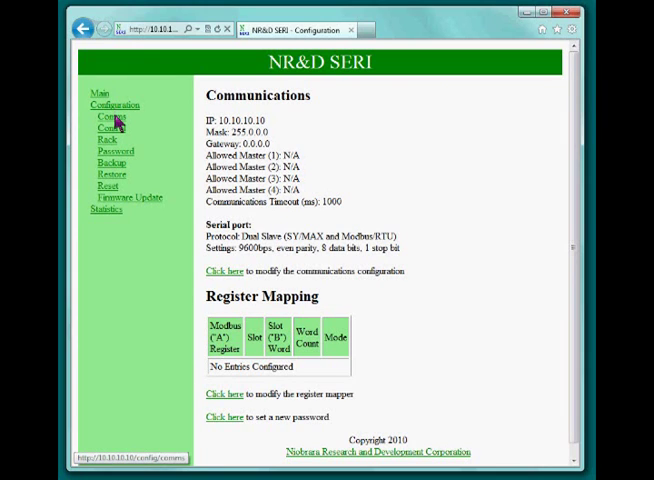
Log in to Comms settings and set IP 192.168.1.27, mask 255.255.255.0, gateway 192.168.1.1
{"action": "left_click", "coordinate": [108, 116]}
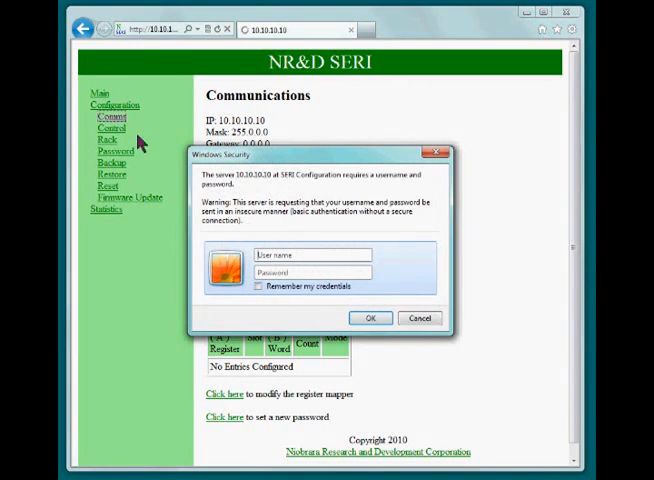
{"action": "mouse_move", "coordinate": [298, 330]}
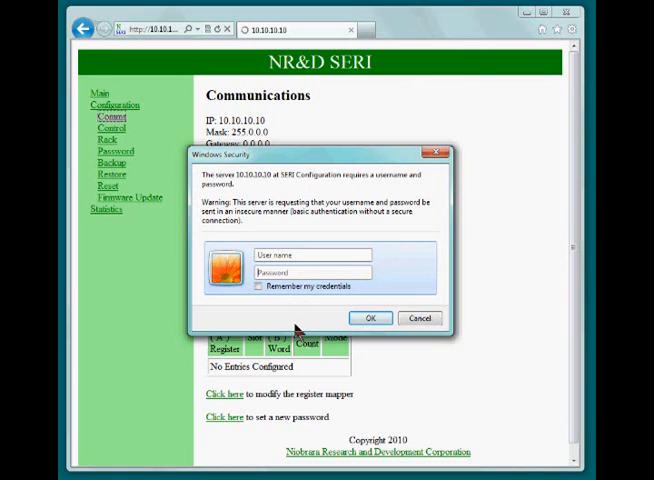
{"action": "left_click", "coordinate": [368, 318]}
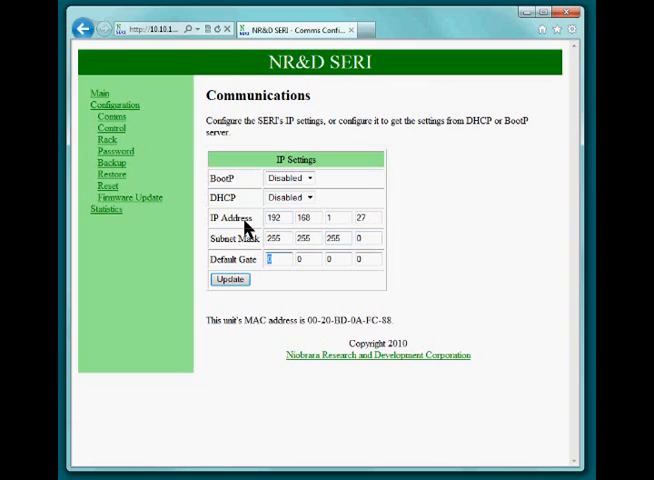
{"action": "type", "text": "192"}
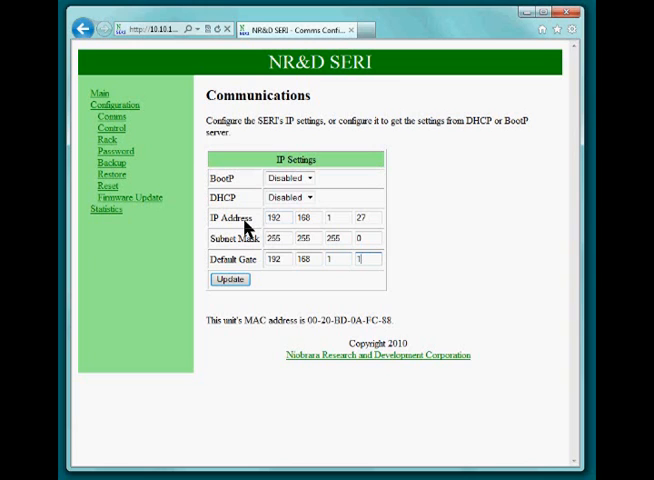
{"action": "left_click", "coordinate": [228, 280]}
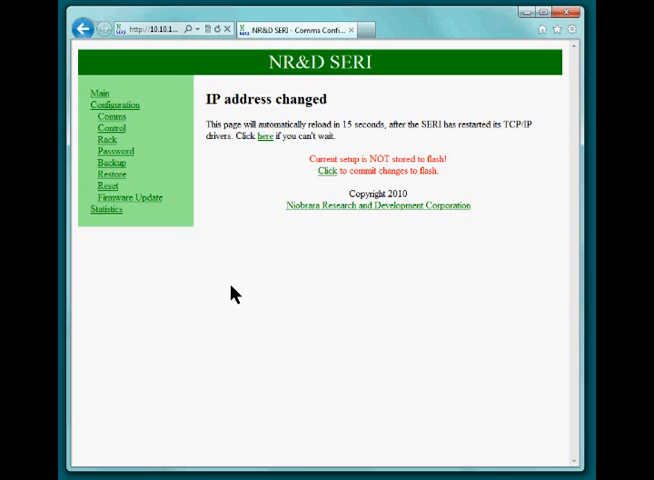
Reconnect at 192.168.1.27, log in and commit the IP change to flash
{"action": "left_click", "coordinate": [320, 170]}
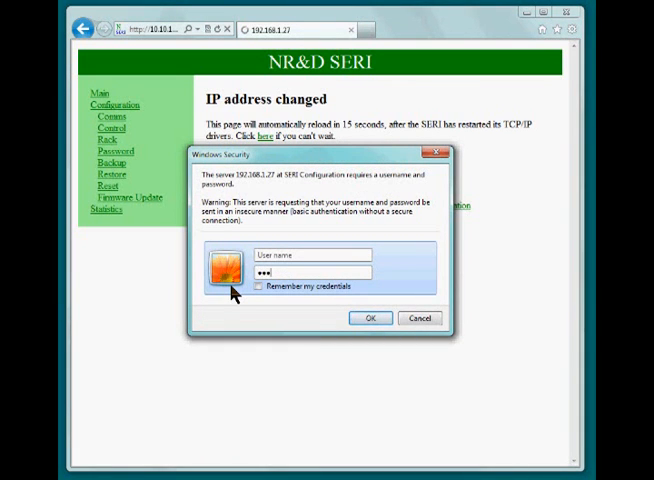
{"action": "left_click", "coordinate": [368, 318]}
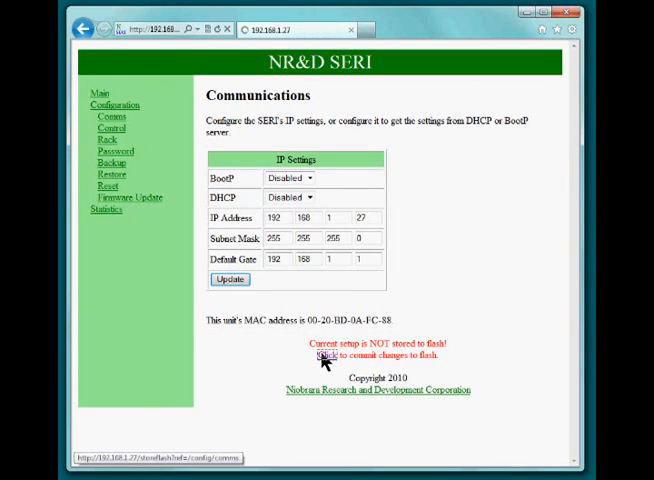
{"action": "left_click", "coordinate": [322, 356]}
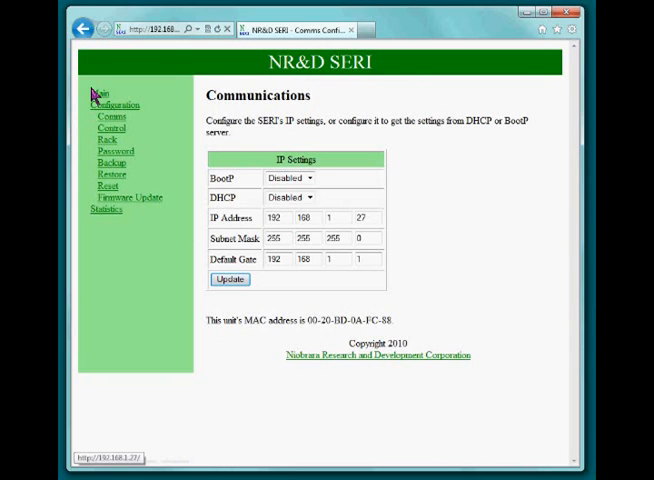
Return to the status page and reach the Rack configuration settings
{"action": "left_click", "coordinate": [98, 92]}
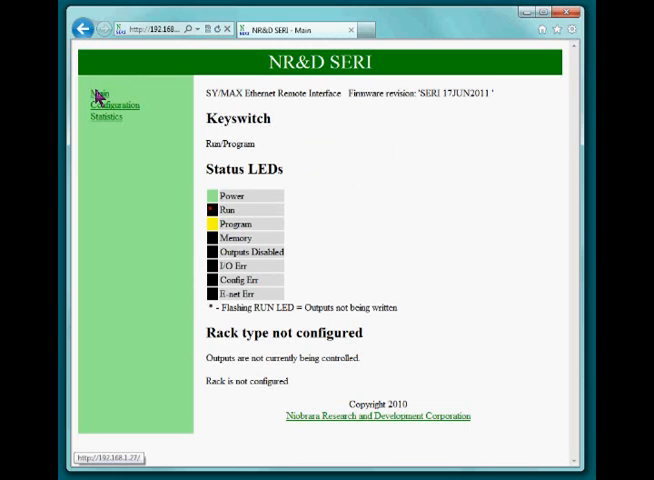
{"action": "mouse_move", "coordinate": [112, 104]}
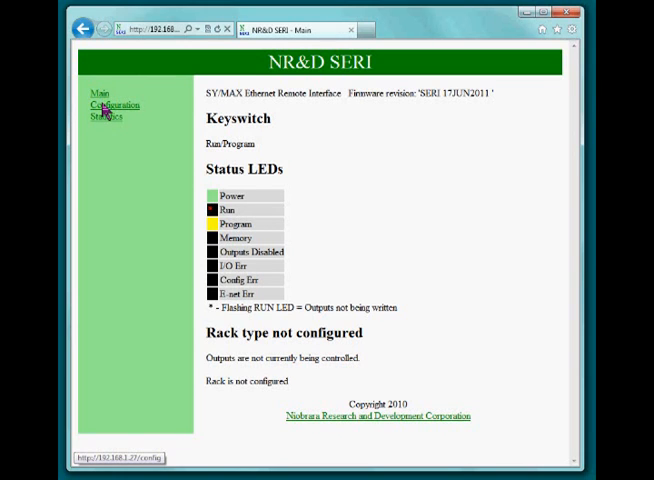
{"action": "left_click", "coordinate": [112, 104]}
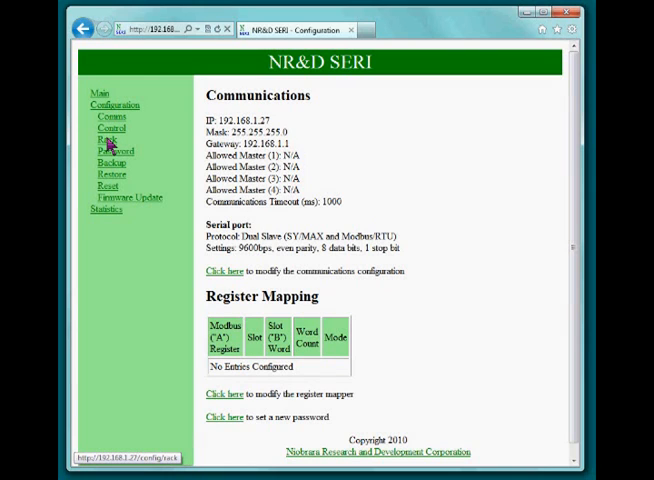
{"action": "left_click", "coordinate": [104, 140]}
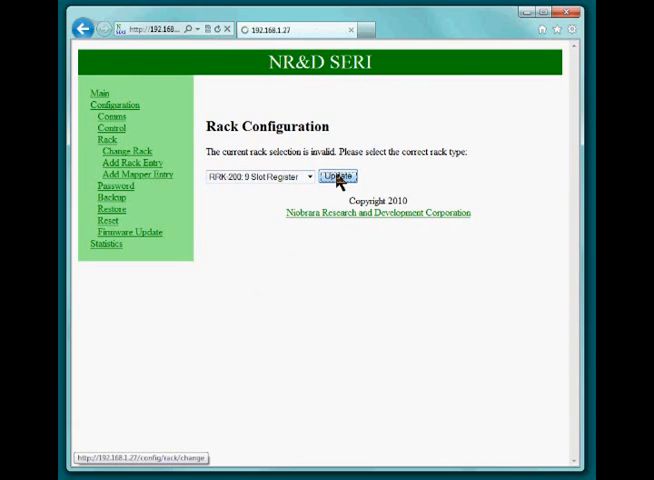
Apply the RRK-200 9 Slot rack type and start adding a rack entry
{"action": "left_click", "coordinate": [338, 176]}
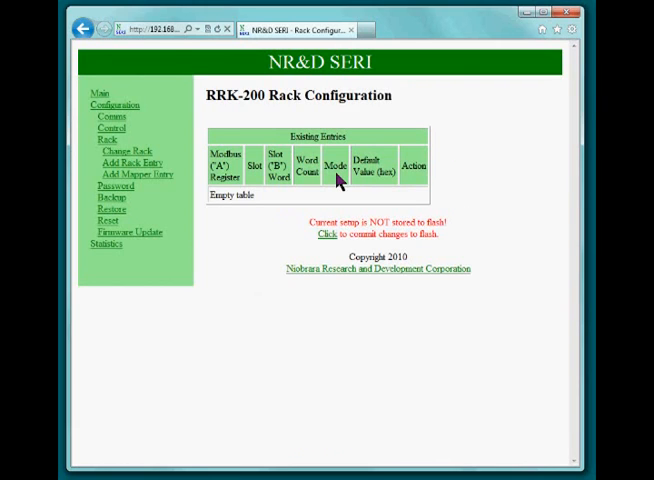
{"action": "mouse_move", "coordinate": [98, 92]}
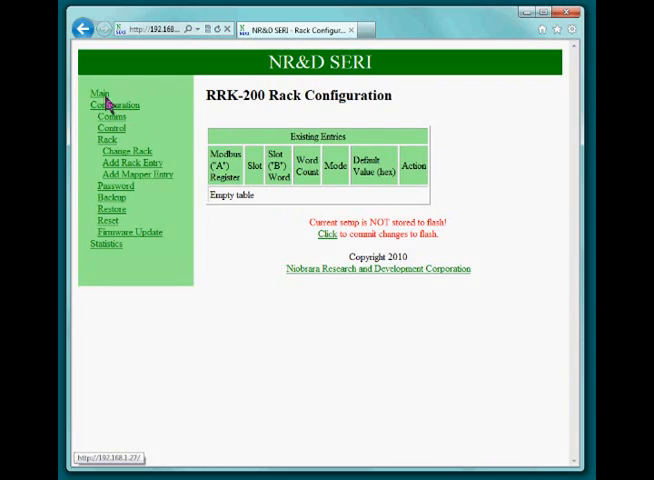
{"action": "left_click", "coordinate": [98, 94]}
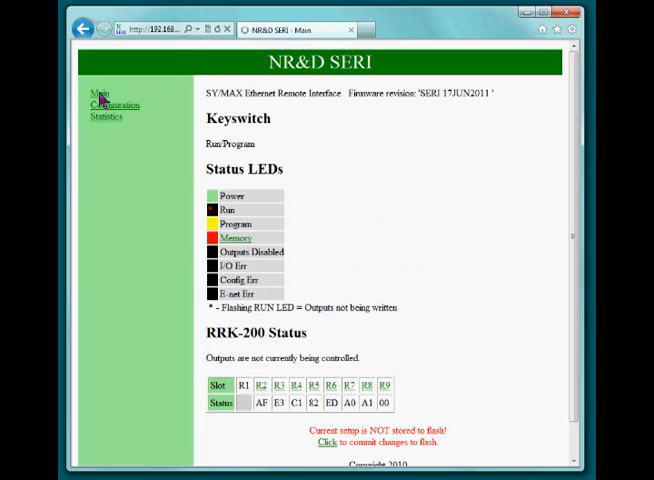
{"action": "mouse_move", "coordinate": [276, 404]}
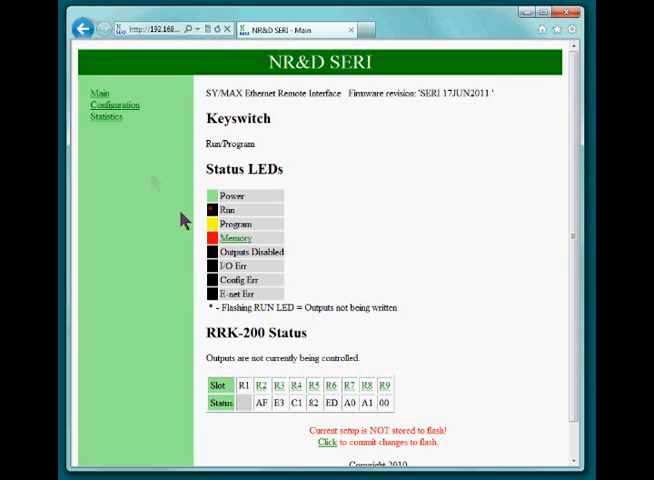
{"action": "left_click", "coordinate": [112, 104]}
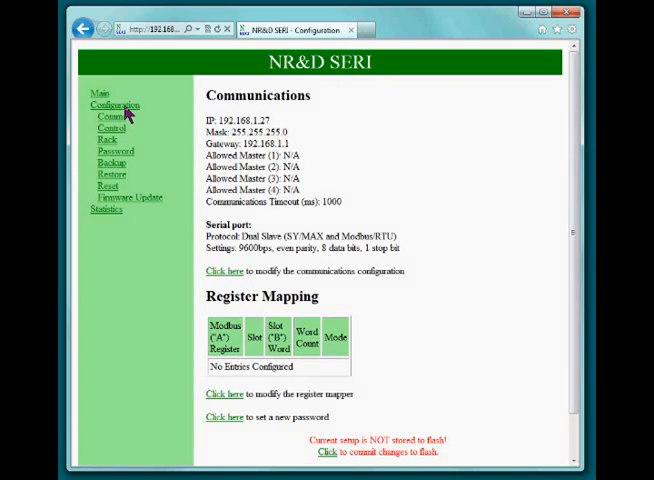
{"action": "mouse_move", "coordinate": [104, 140]}
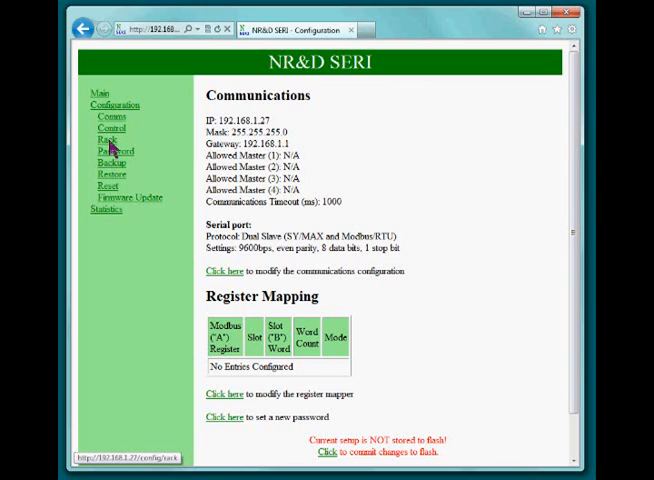
{"action": "left_click", "coordinate": [102, 140]}
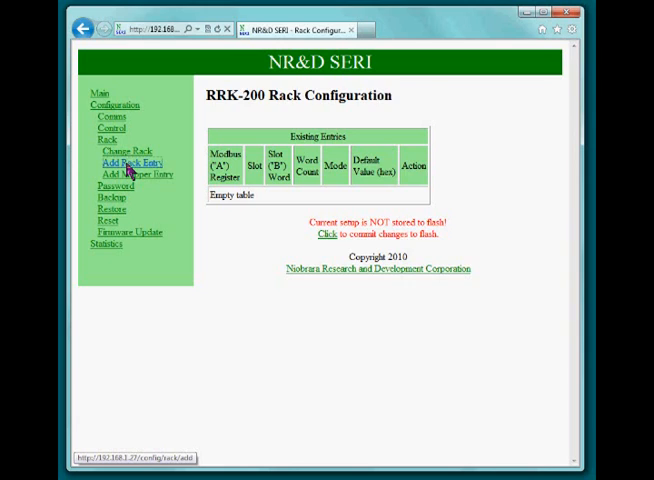
{"action": "left_click", "coordinate": [132, 162]}
{"action": "type", "text": "4001"}
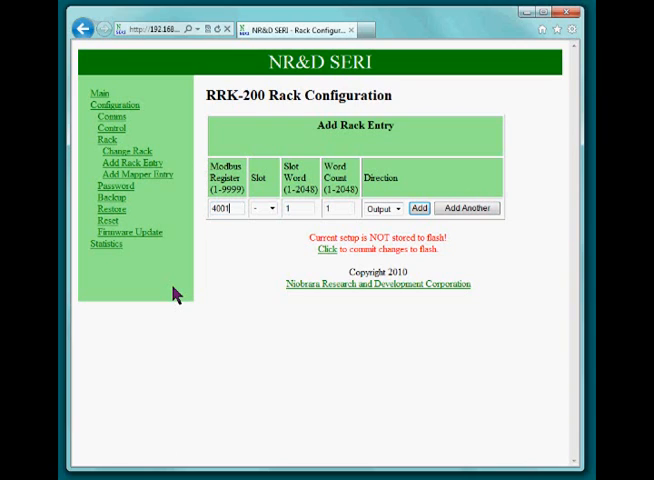
{"action": "mouse_move", "coordinate": [278, 212]}
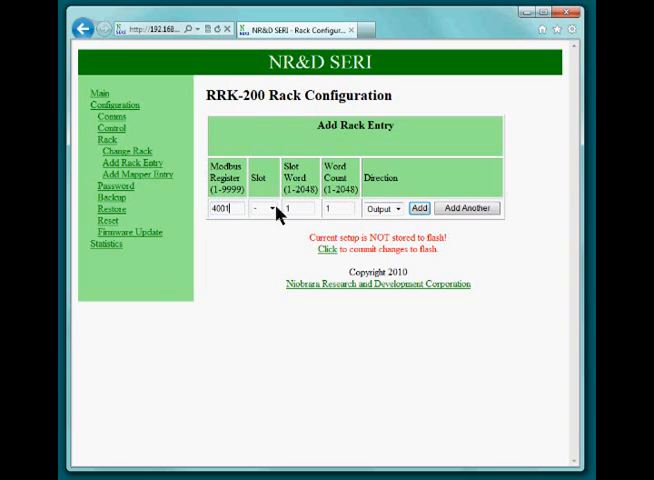
Add an input entry for slot R3 and an output entry for slot R5
{"action": "left_click", "coordinate": [262, 208]}
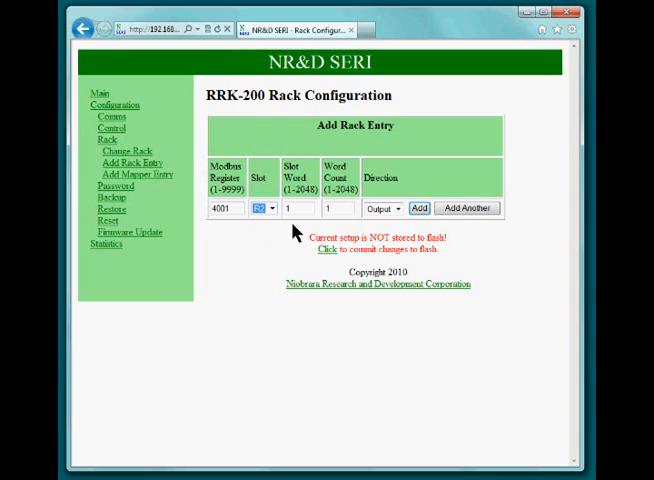
{"action": "mouse_move", "coordinate": [466, 208]}
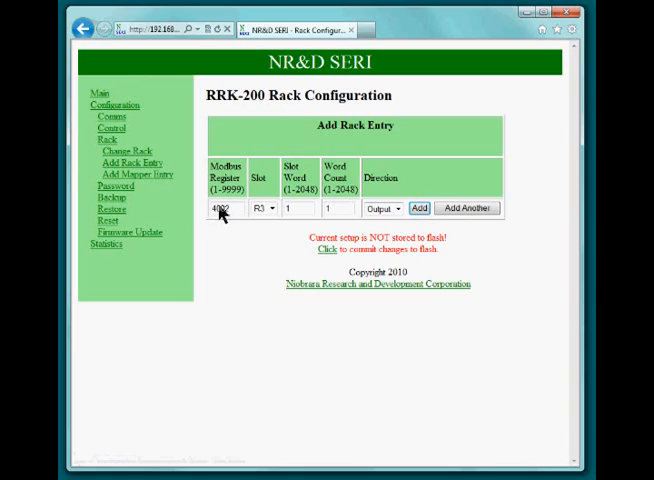
{"action": "mouse_move", "coordinate": [222, 256]}
{"action": "type", "text": "3002"}
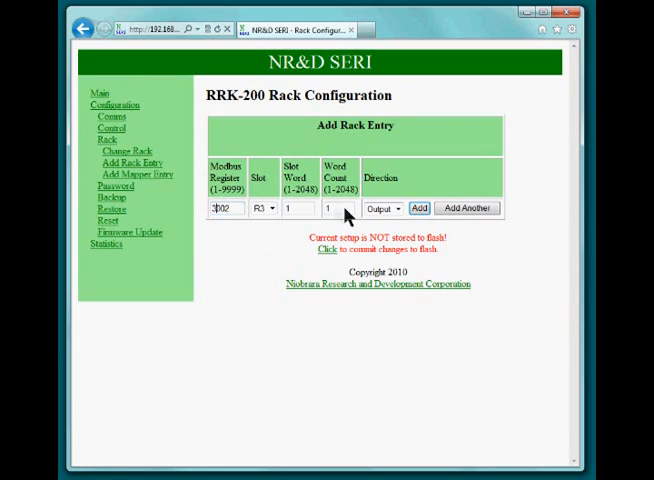
{"action": "left_click", "coordinate": [382, 208]}
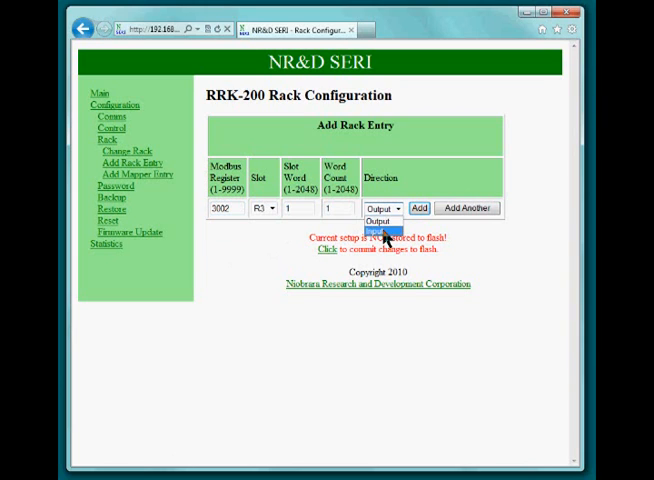
{"action": "left_click", "coordinate": [380, 220]}
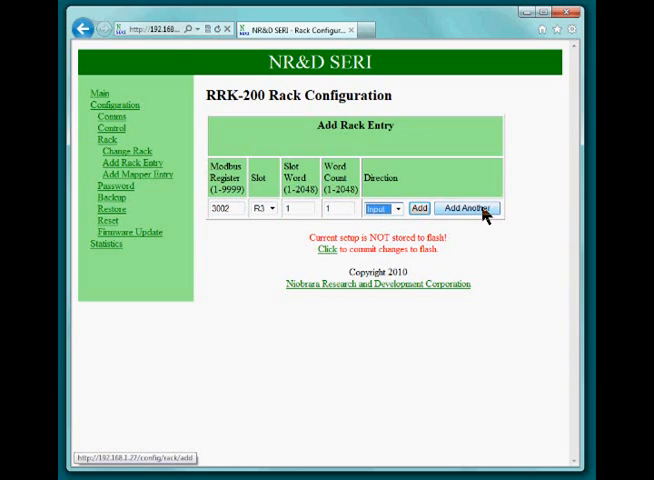
{"action": "left_click", "coordinate": [468, 208]}
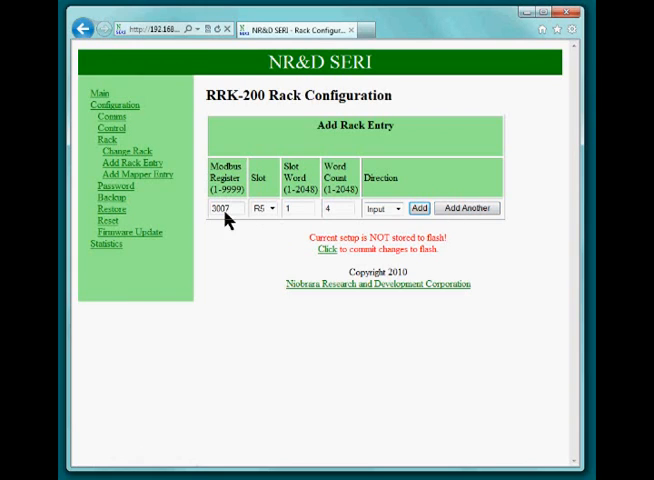
{"action": "mouse_move", "coordinate": [238, 260]}
{"action": "type", "text": "4007"}
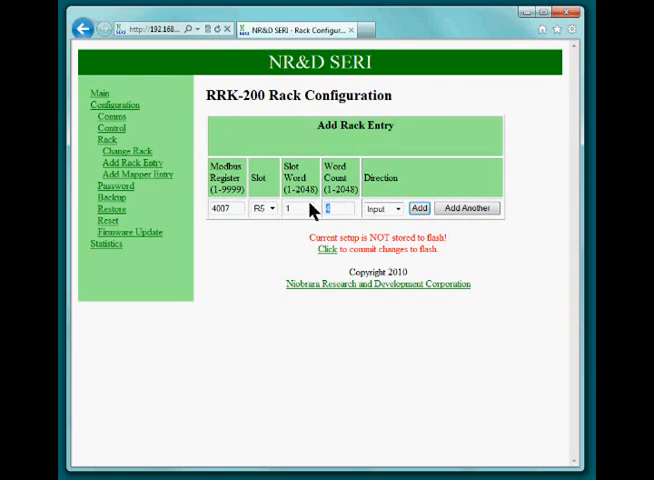
{"action": "left_click", "coordinate": [382, 208]}
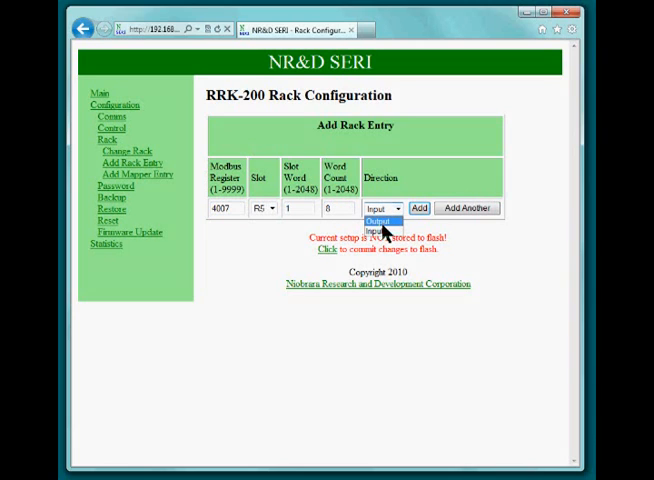
{"action": "left_click", "coordinate": [372, 220]}
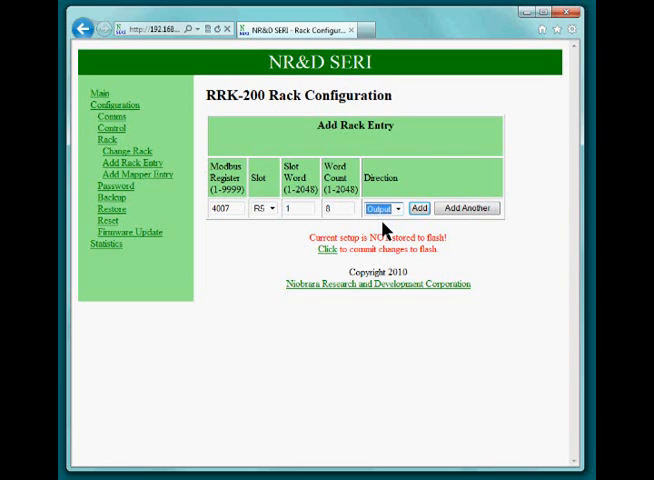
{"action": "mouse_move", "coordinate": [468, 208]}
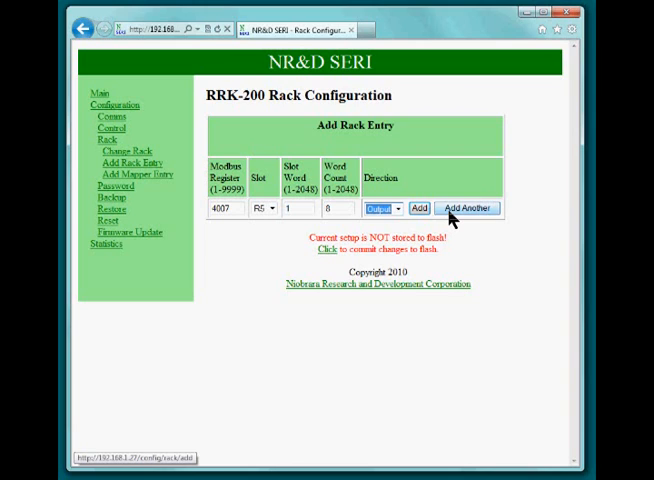
{"action": "left_click", "coordinate": [466, 208]}
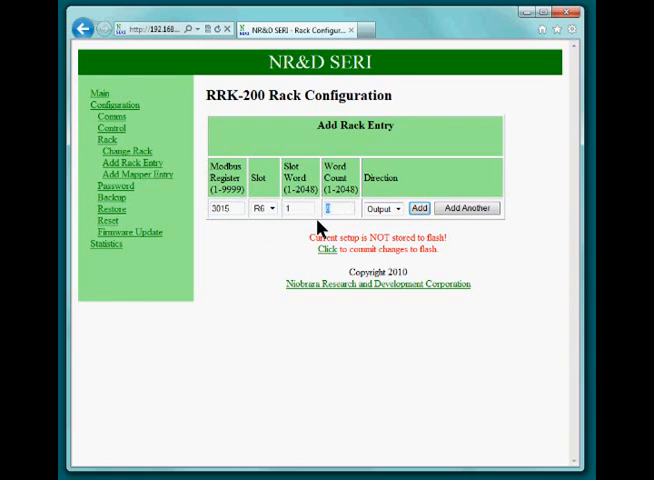
Add entries for slots R6, R7 (output) and the two-word output at register 4020 for R8
{"action": "type", "text": "4"}
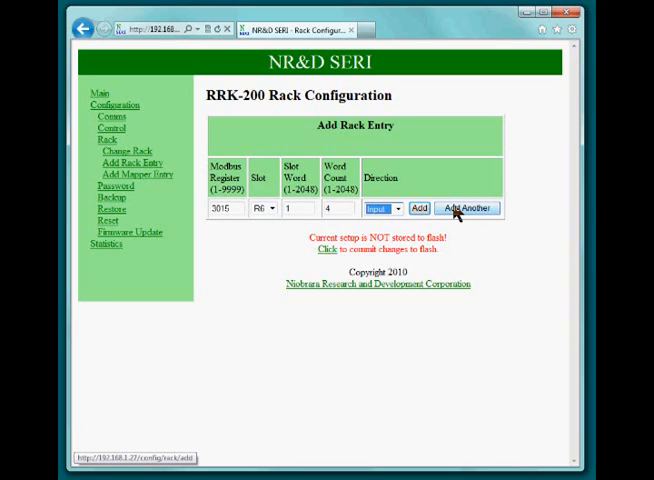
{"action": "left_click", "coordinate": [466, 208]}
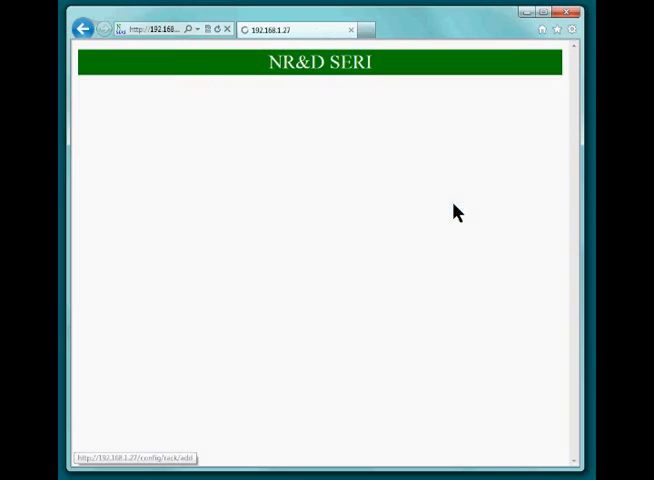
{"action": "left_click", "coordinate": [134, 160]}
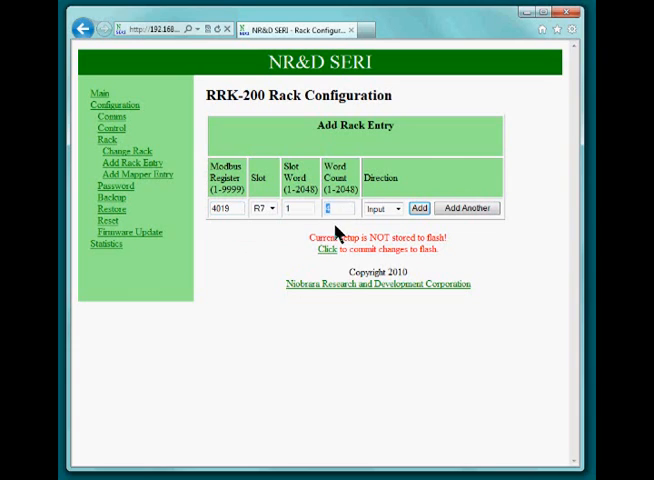
{"action": "left_click", "coordinate": [384, 208]}
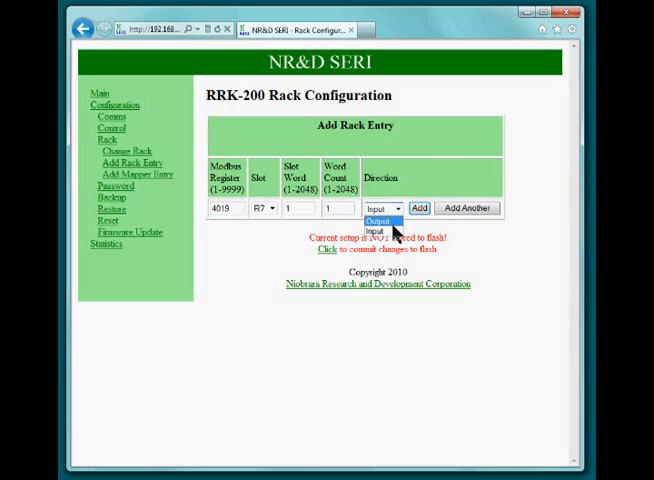
{"action": "left_click", "coordinate": [376, 220]}
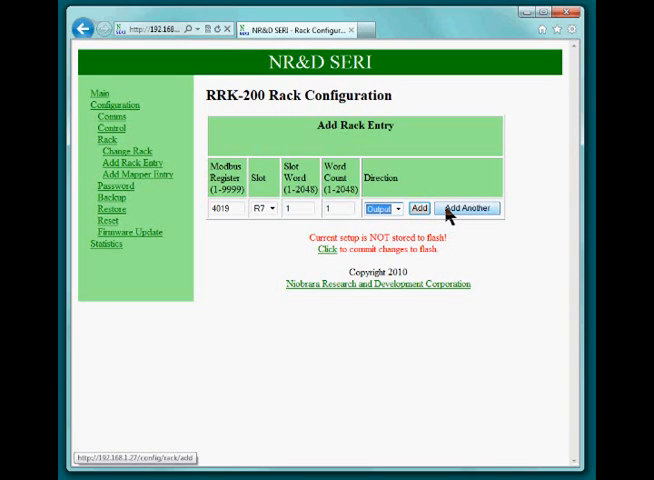
{"action": "left_click", "coordinate": [468, 208]}
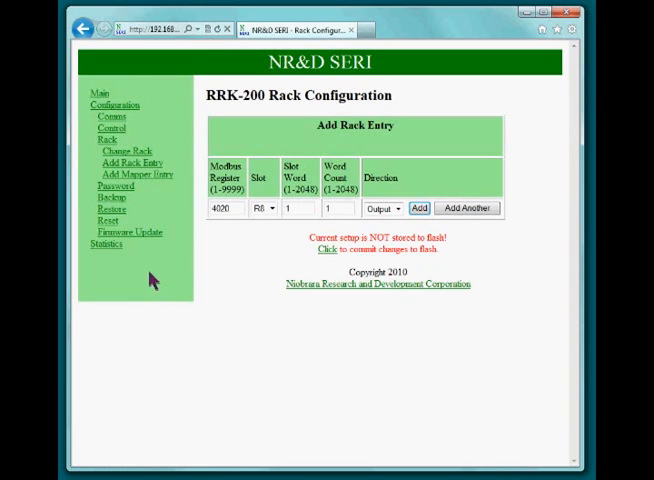
{"action": "left_click", "coordinate": [336, 208]}
{"action": "type", "text": "2"}
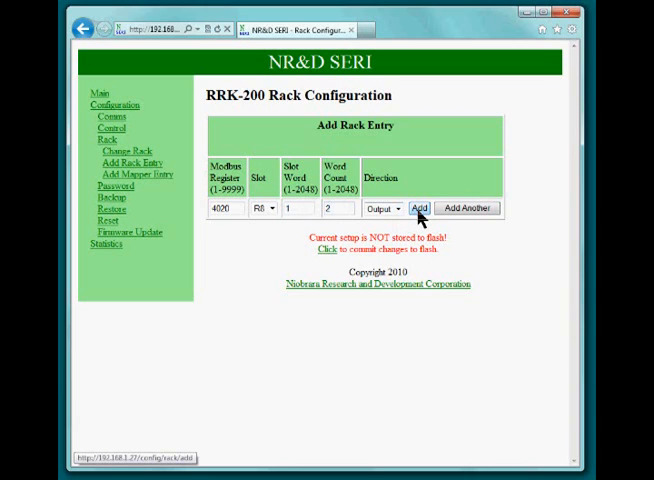
{"action": "left_click", "coordinate": [420, 208]}
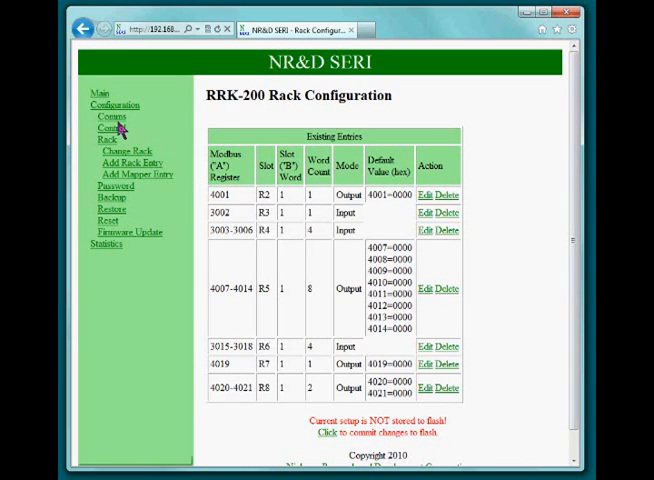
Set control Master 0 address to 192.168.1.157 and update the allowed masters
{"action": "left_click", "coordinate": [108, 126]}
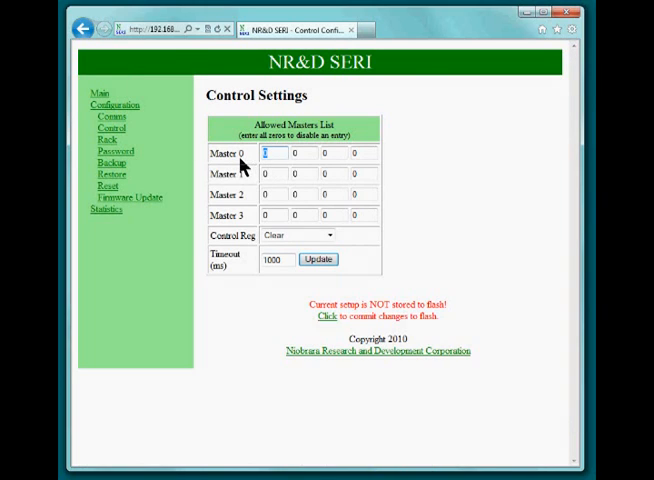
{"action": "type", "text": "192"}
{"action": "left_click", "coordinate": [304, 152]}
{"action": "type", "text": "168"}
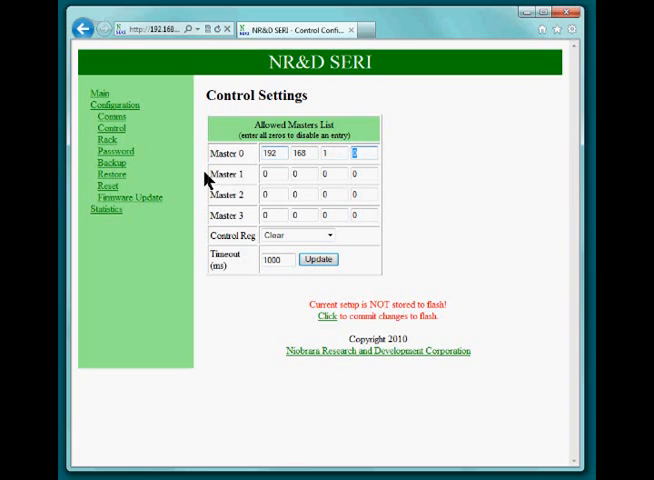
{"action": "type", "text": "157"}
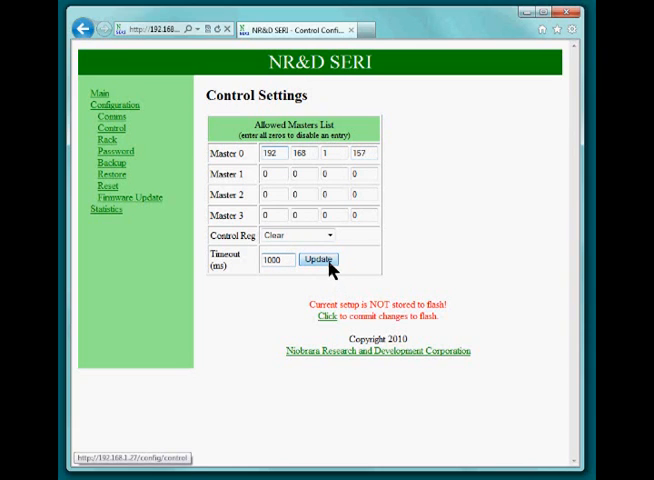
{"action": "left_click", "coordinate": [316, 260]}
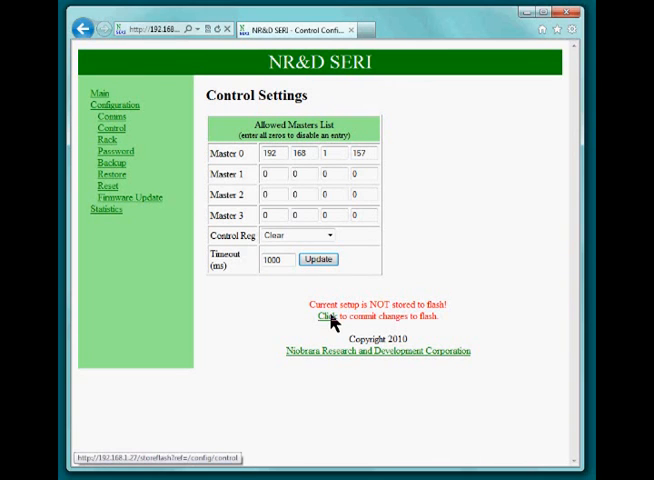
Commit the configuration to flash memory and return to the status page
{"action": "left_click", "coordinate": [324, 316]}
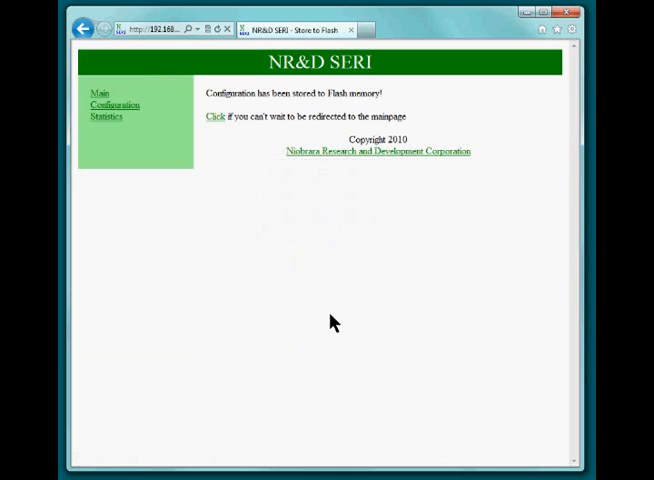
{"action": "left_click", "coordinate": [208, 112]}
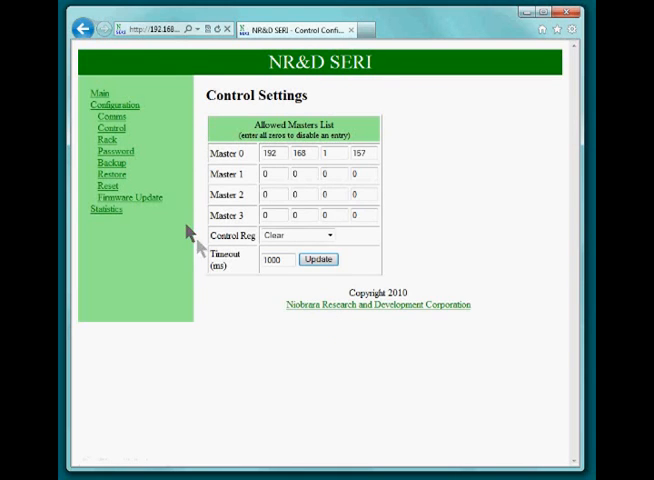
{"action": "left_click", "coordinate": [96, 92]}
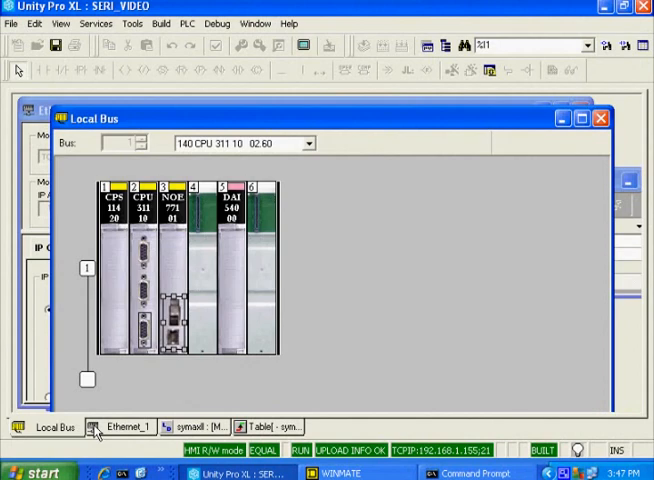
Show the NOE Ethernet_1 module's IP configuration from the local bus rack
{"action": "left_click", "coordinate": [126, 426]}
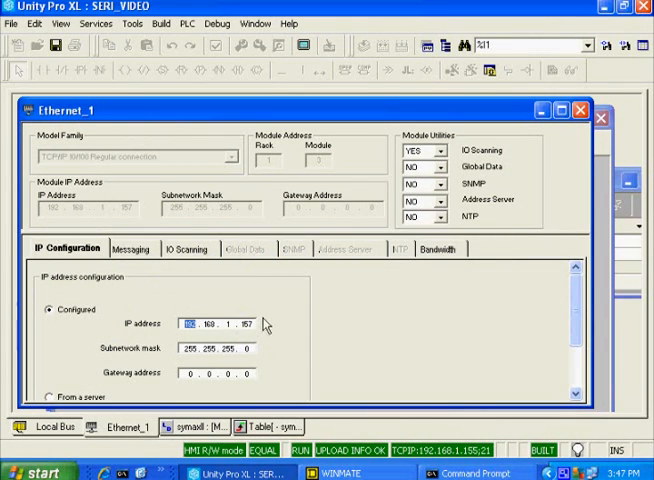
{"action": "mouse_move", "coordinate": [468, 156]}
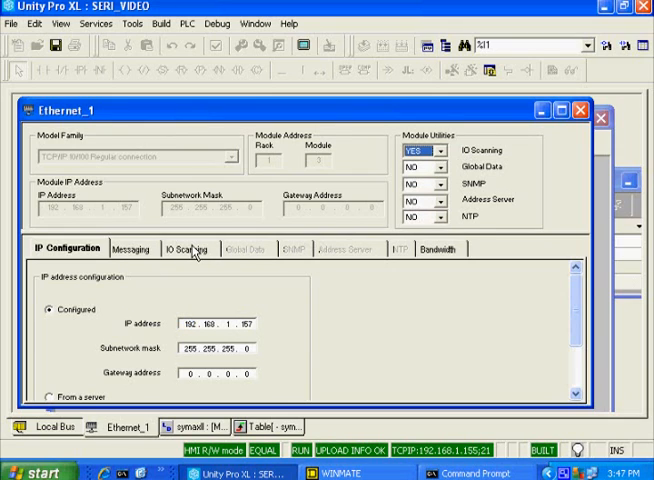
Review the IO Scanning table for peripheral 192.168.1.27, then move to the MAST ladder section
{"action": "left_click", "coordinate": [184, 248]}
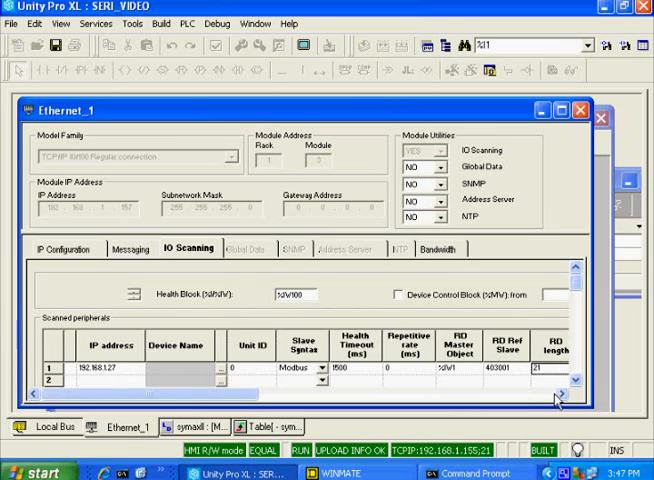
{"action": "scroll", "scroll_direction": "right", "scroll_amount": 3}
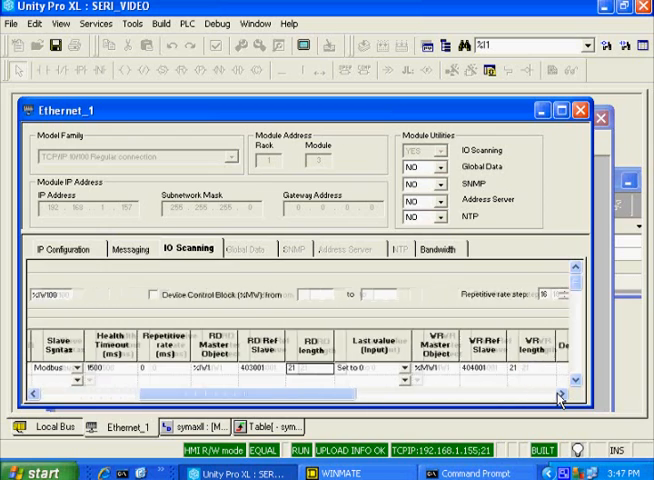
{"action": "scroll", "scroll_direction": "right", "scroll_amount": 3}
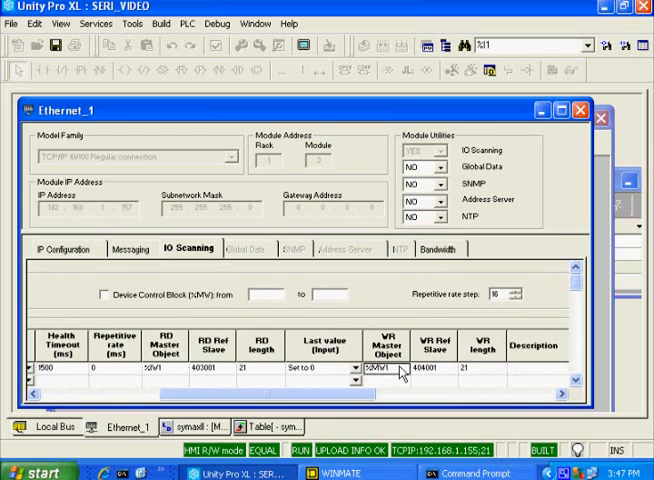
{"action": "mouse_move", "coordinate": [444, 376]}
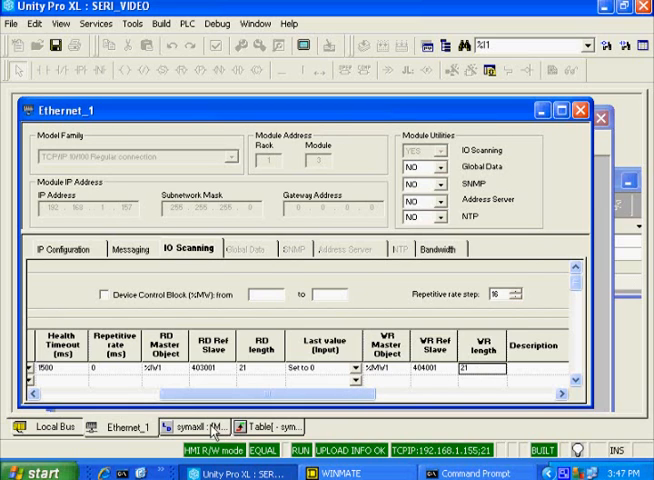
{"action": "left_click", "coordinate": [200, 428]}
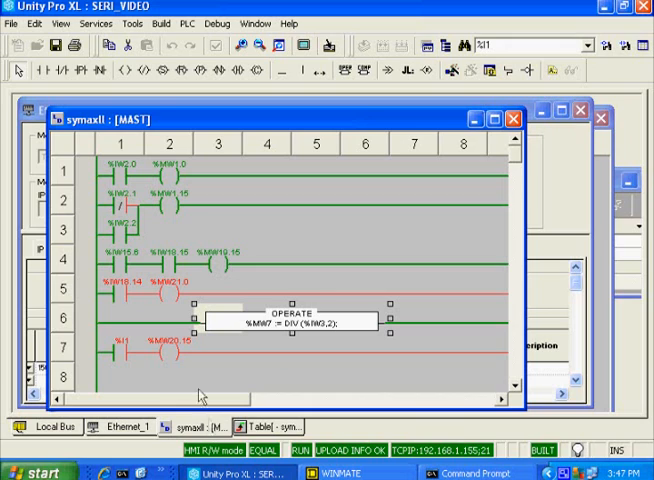
{"action": "left_click", "coordinate": [118, 164]}
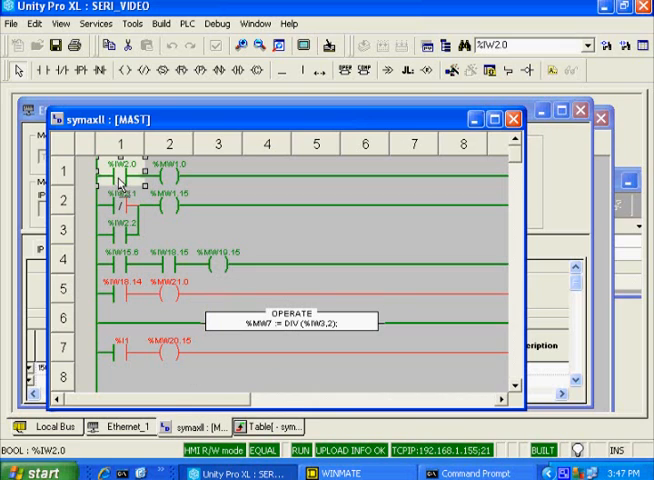
{"action": "left_click", "coordinate": [172, 178]}
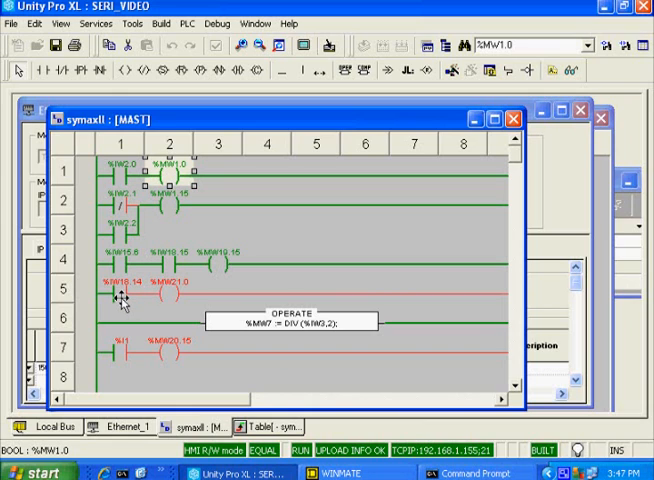
{"action": "left_click", "coordinate": [168, 304]}
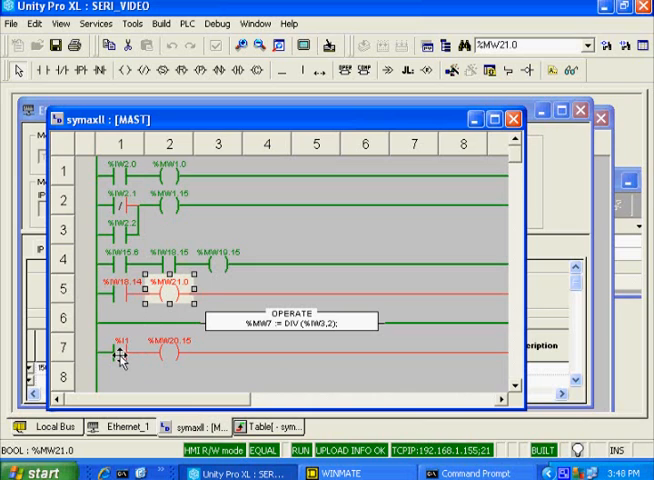
{"action": "left_click", "coordinate": [112, 348]}
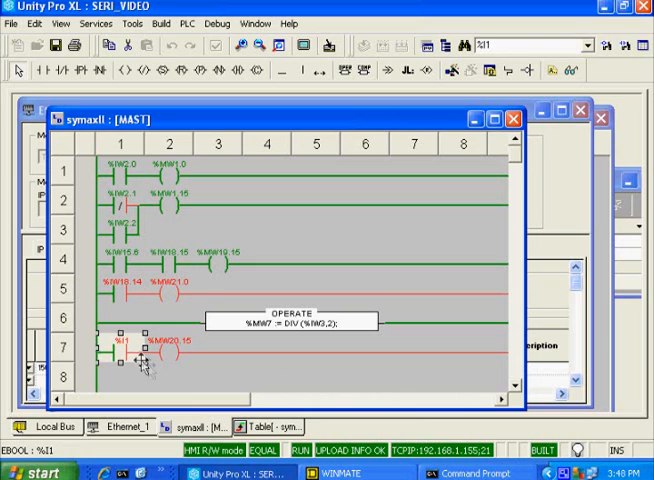
{"action": "left_click", "coordinate": [168, 350]}
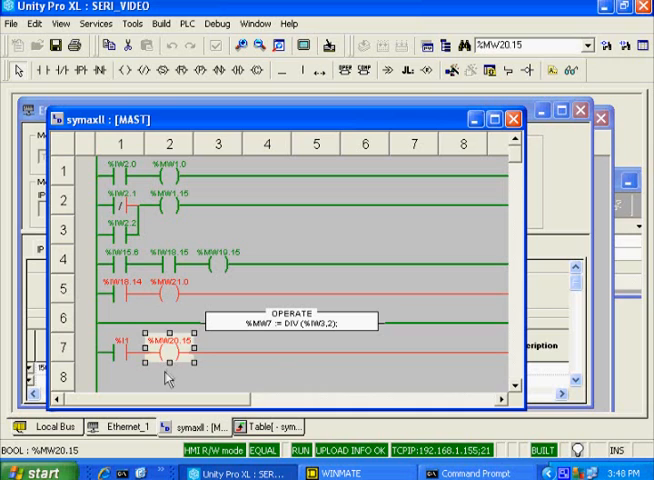